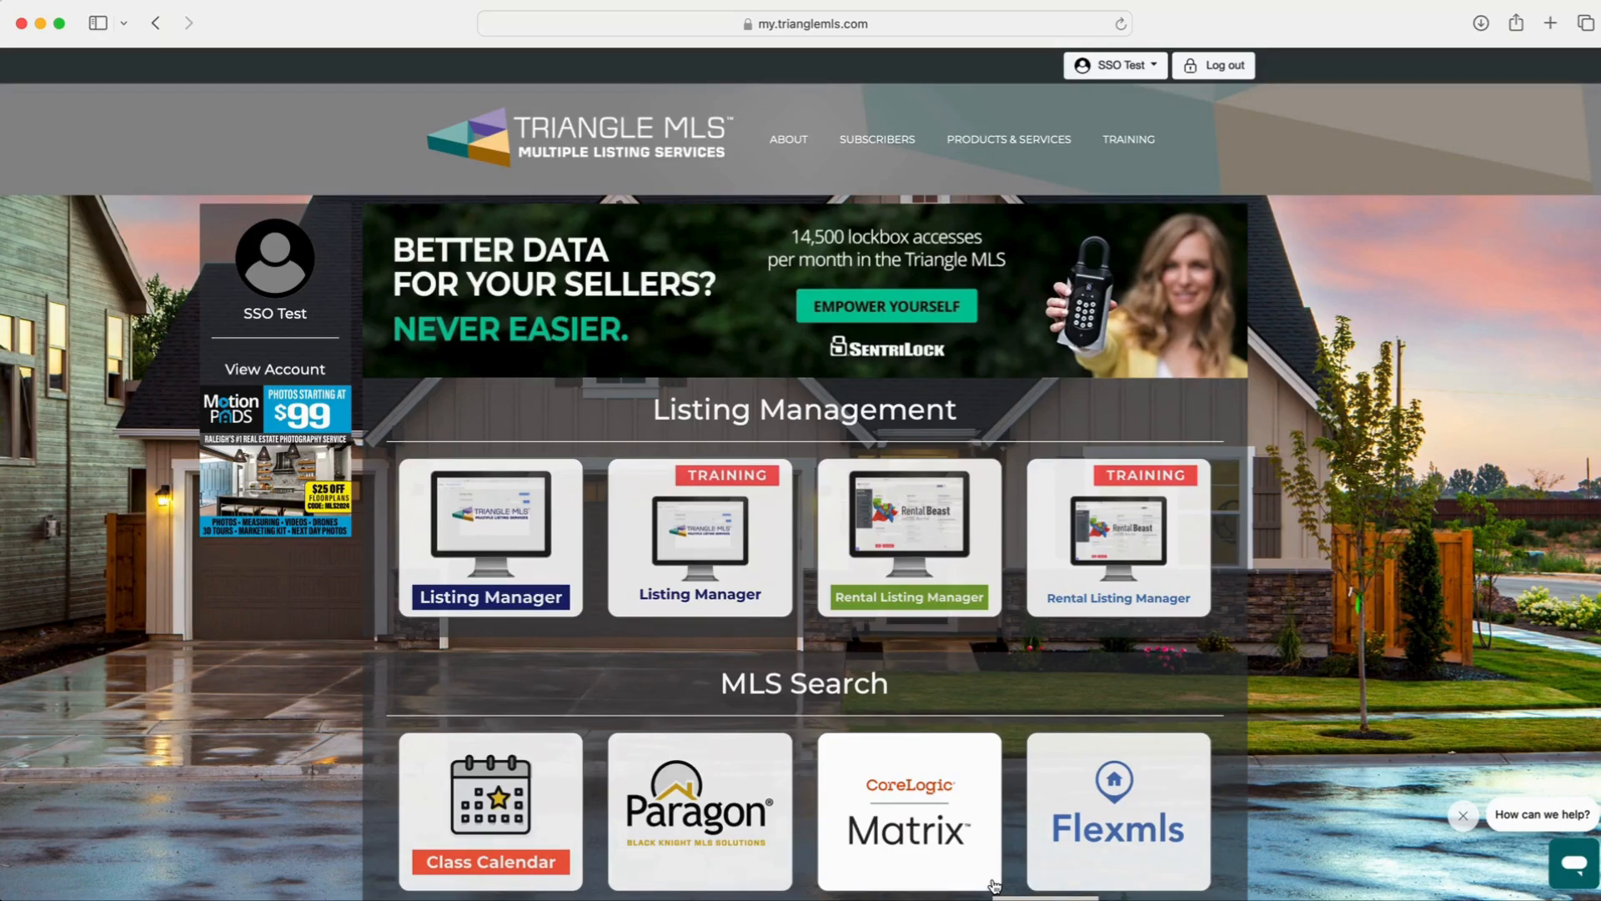
pyautogui.moveTo(1359, 586)
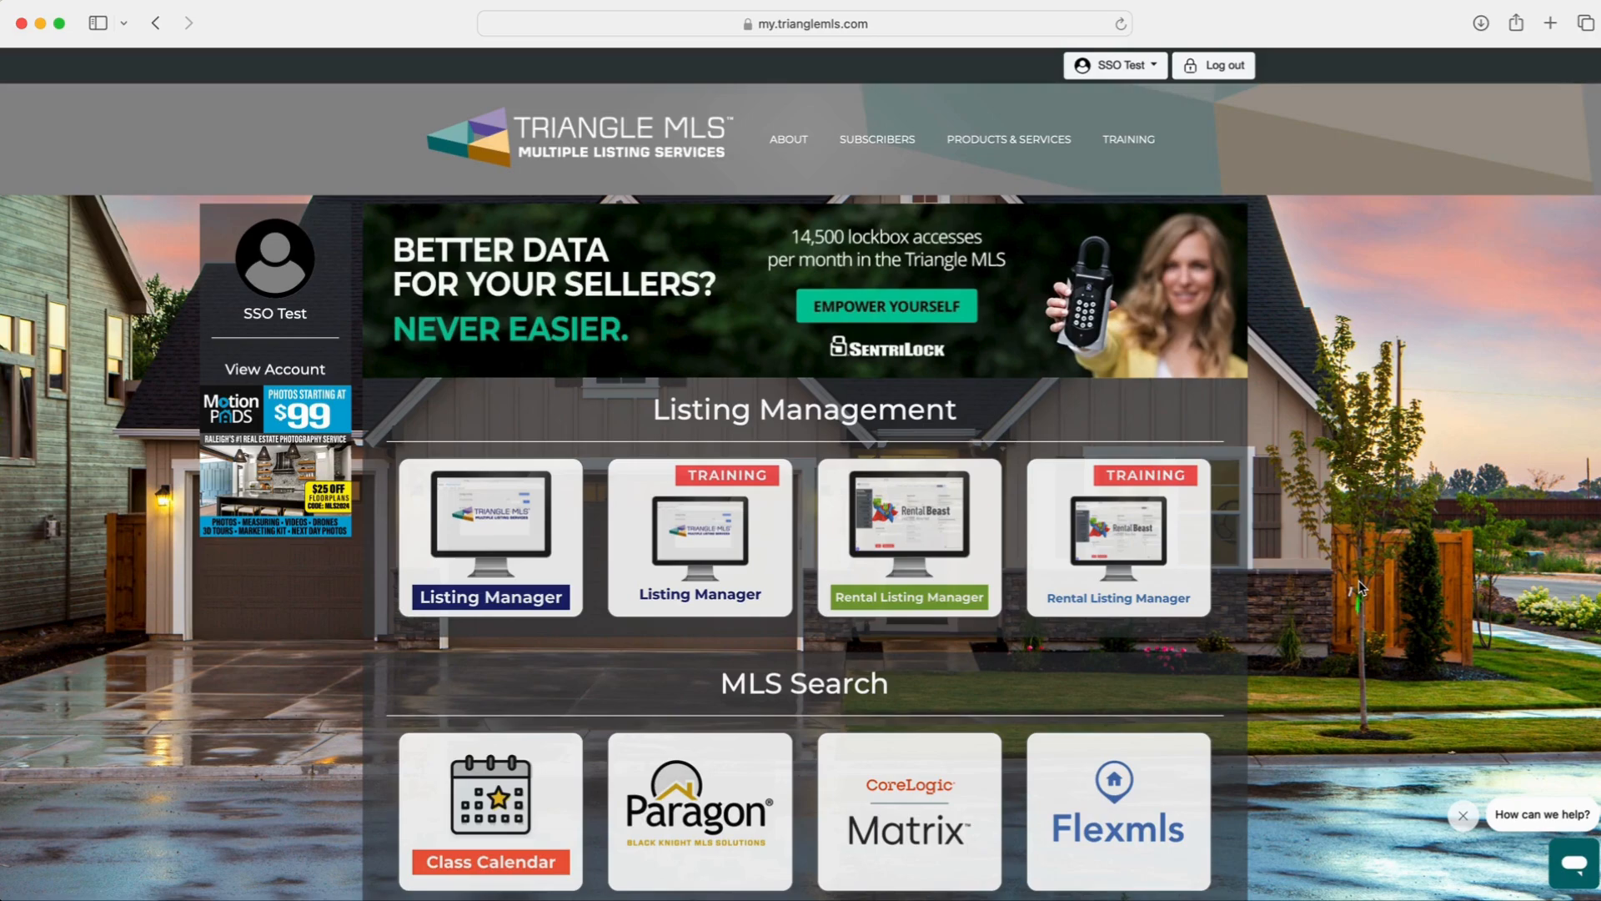
pyautogui.moveTo(1281, 562)
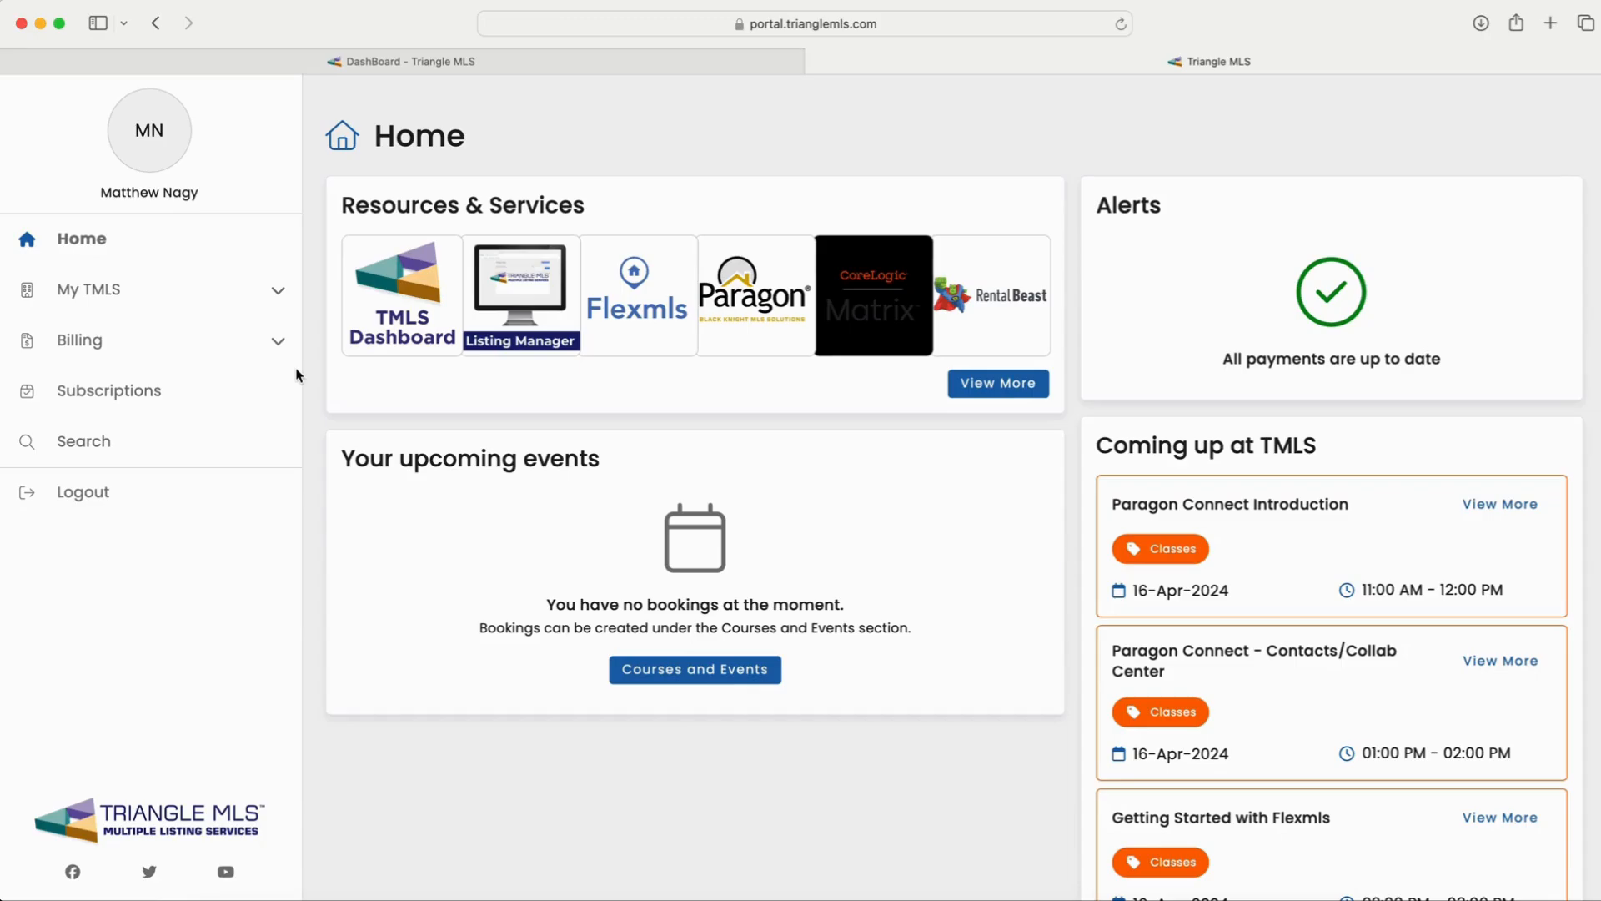
pyautogui.moveTo(110, 394)
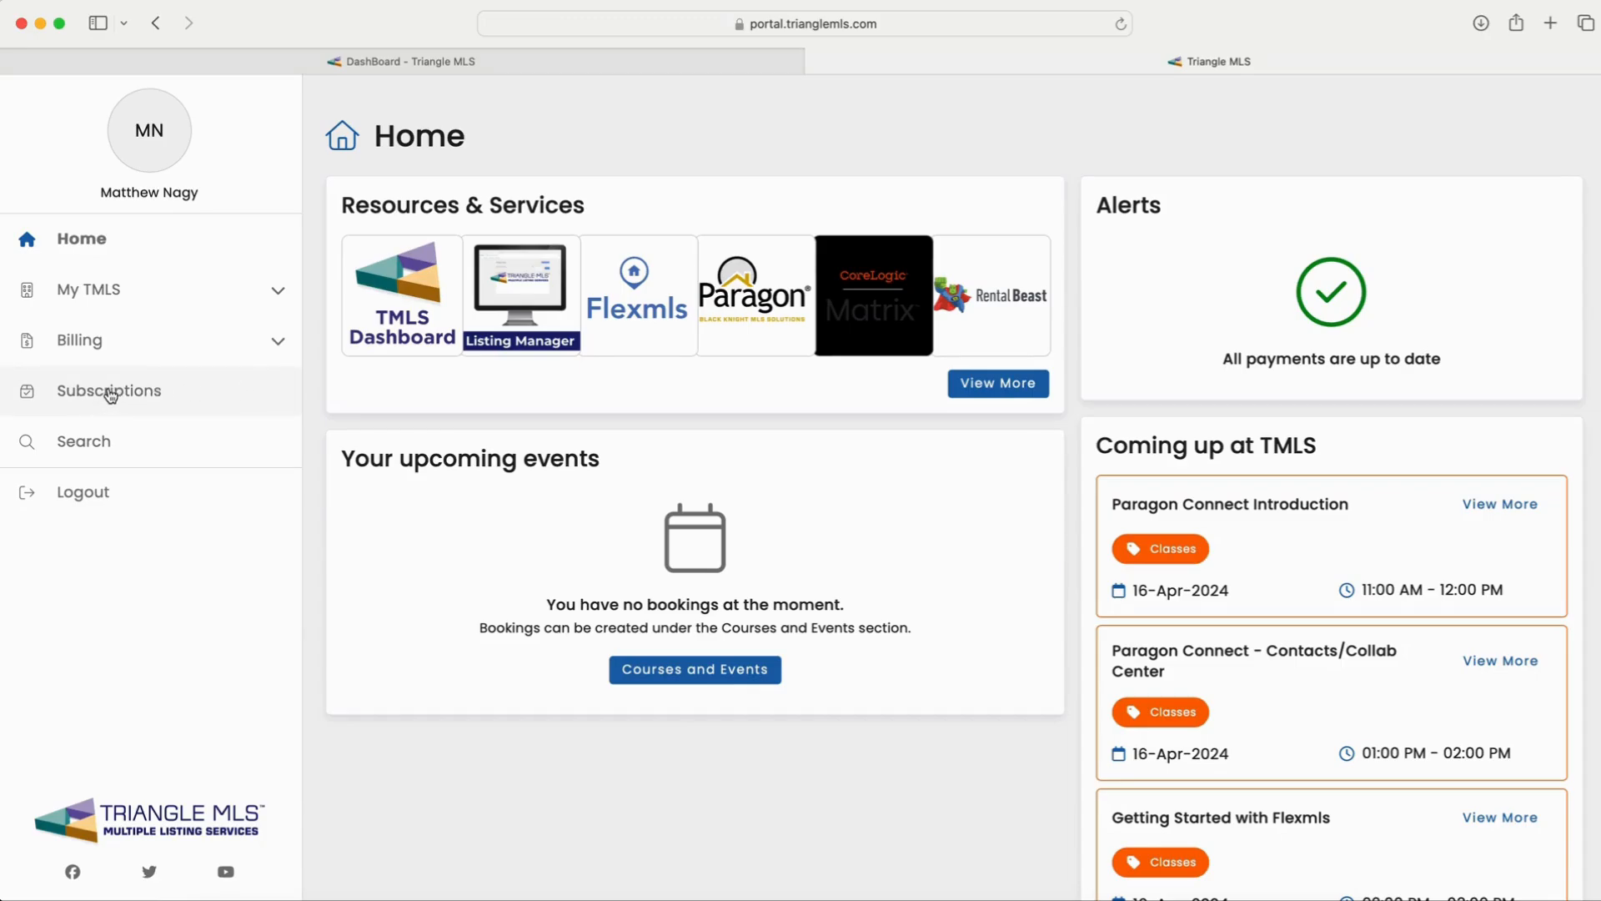
# Go to Subscriptions and view the Primary MLS Front End of Choice details
pyautogui.click(110, 390)
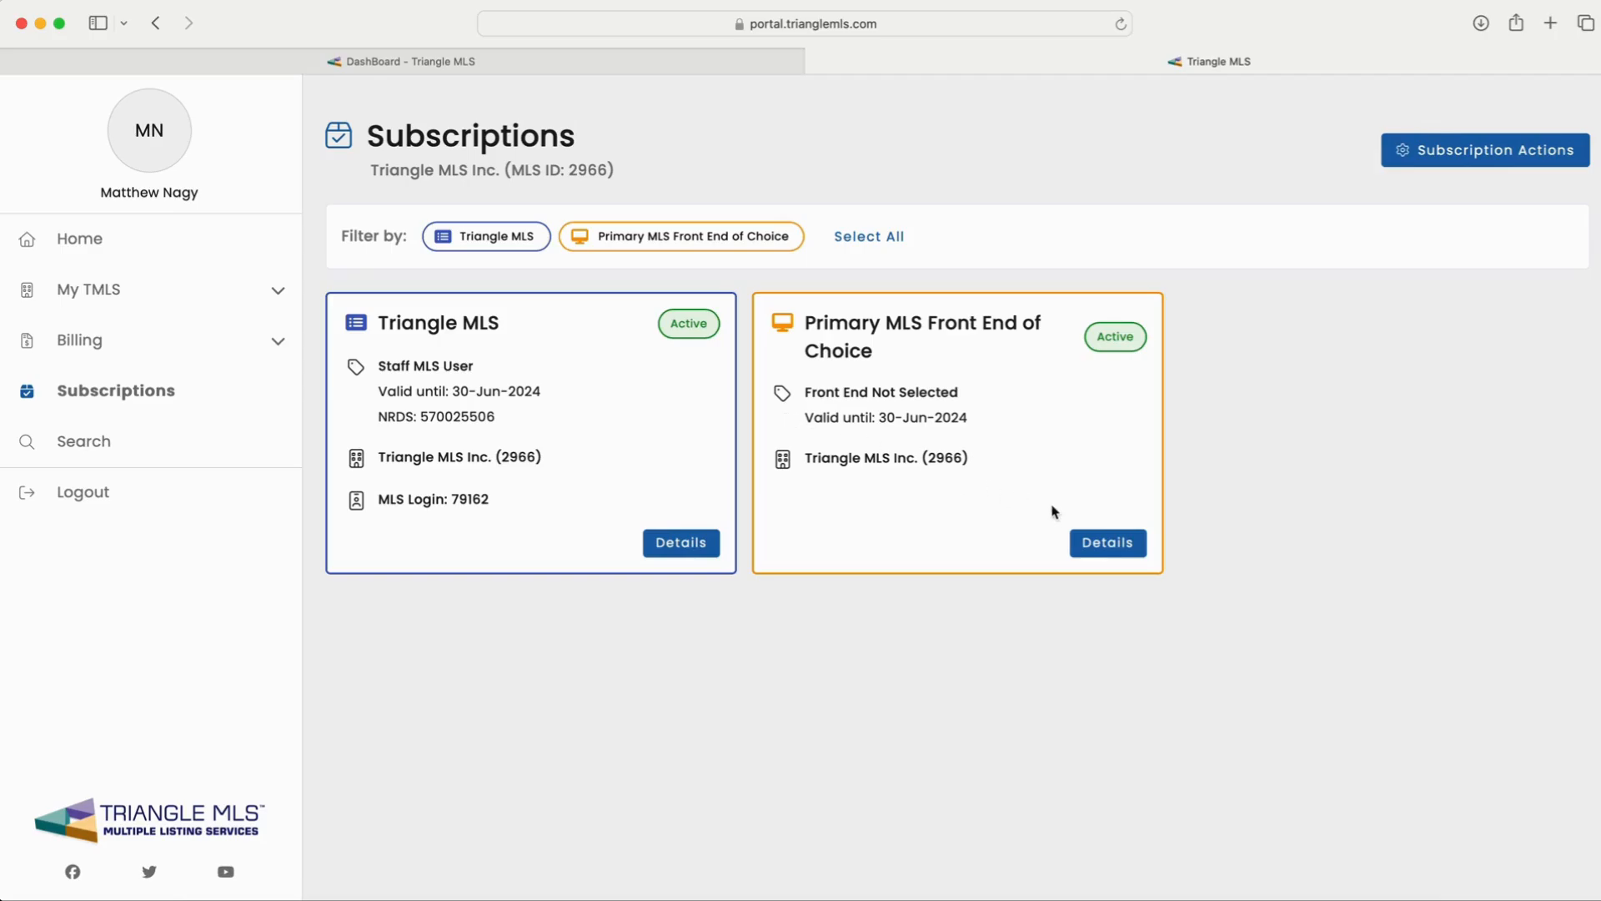
pyautogui.moveTo(892, 388)
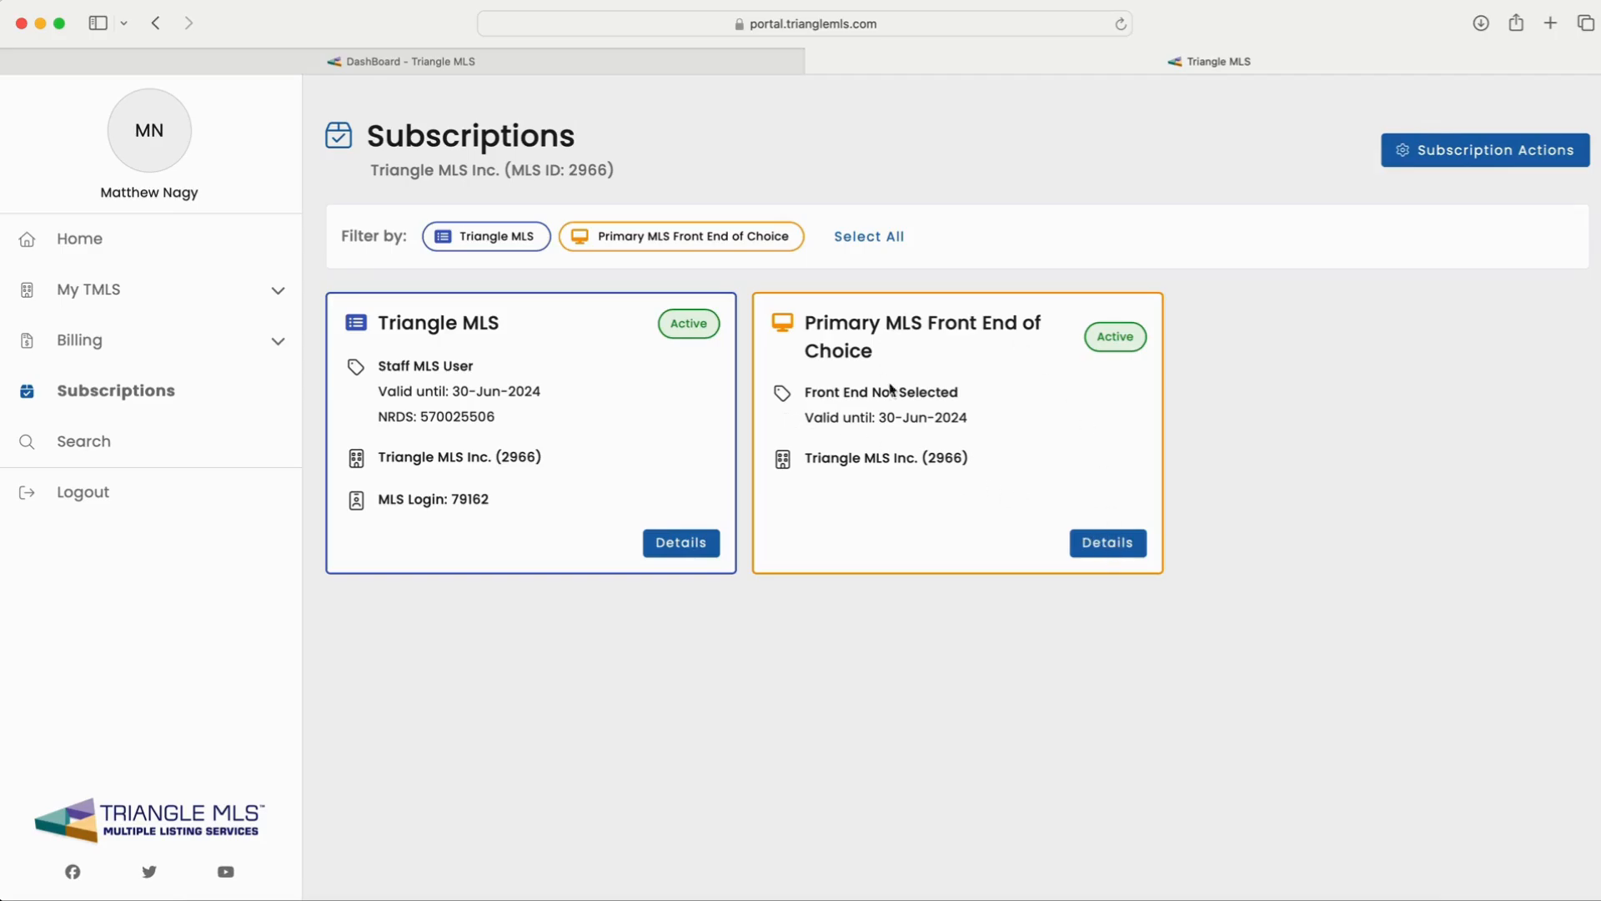
pyautogui.click(1108, 543)
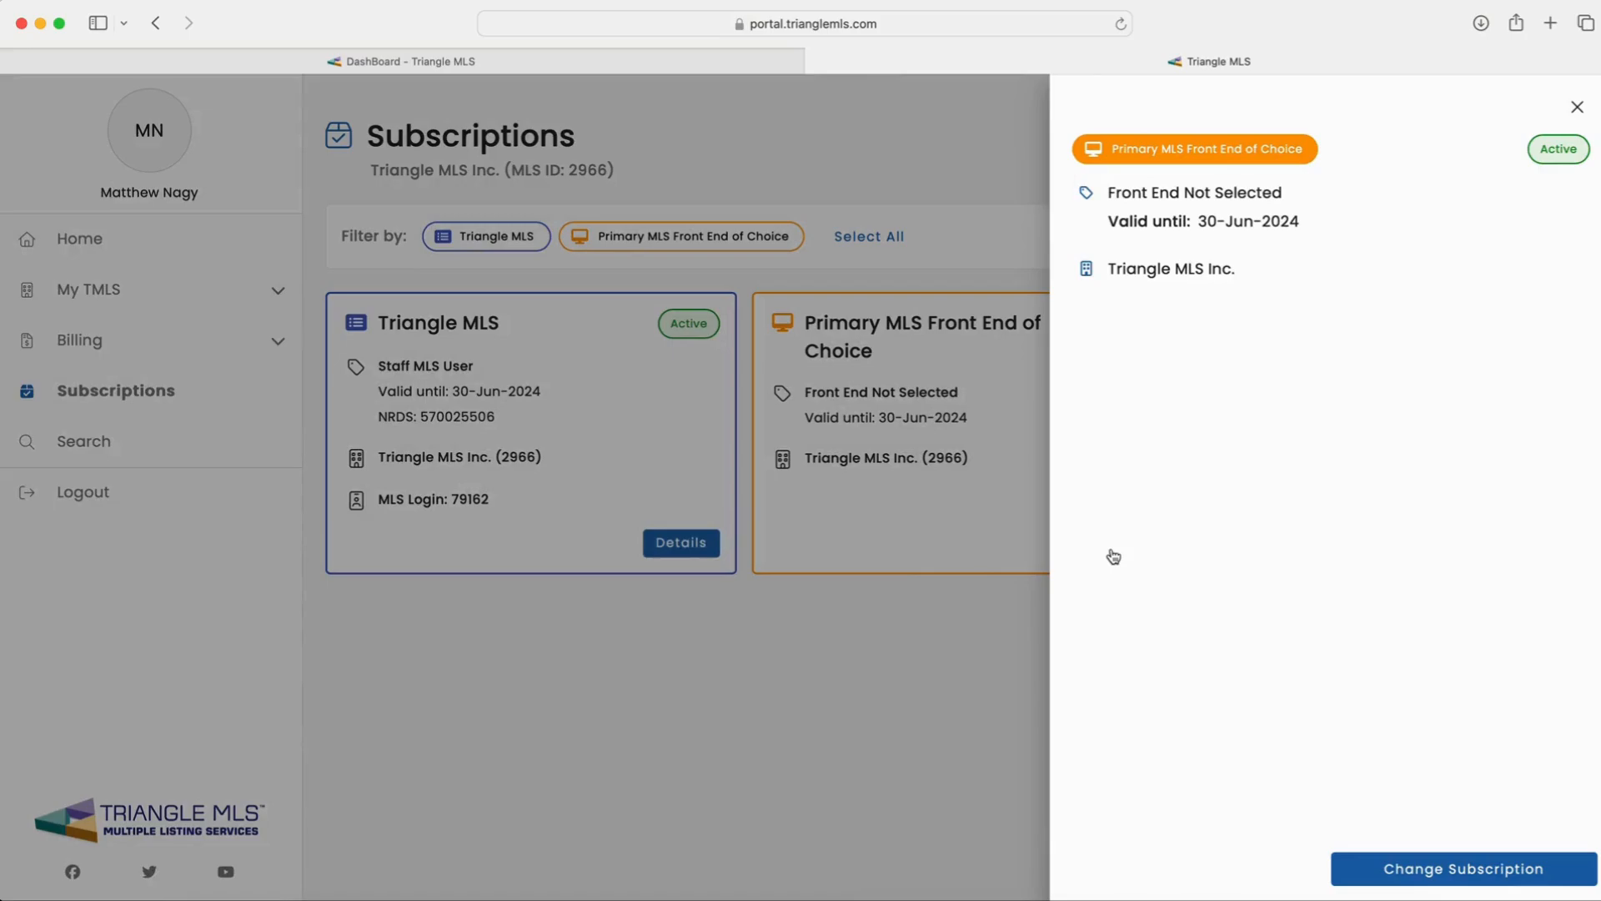
pyautogui.moveTo(1443, 885)
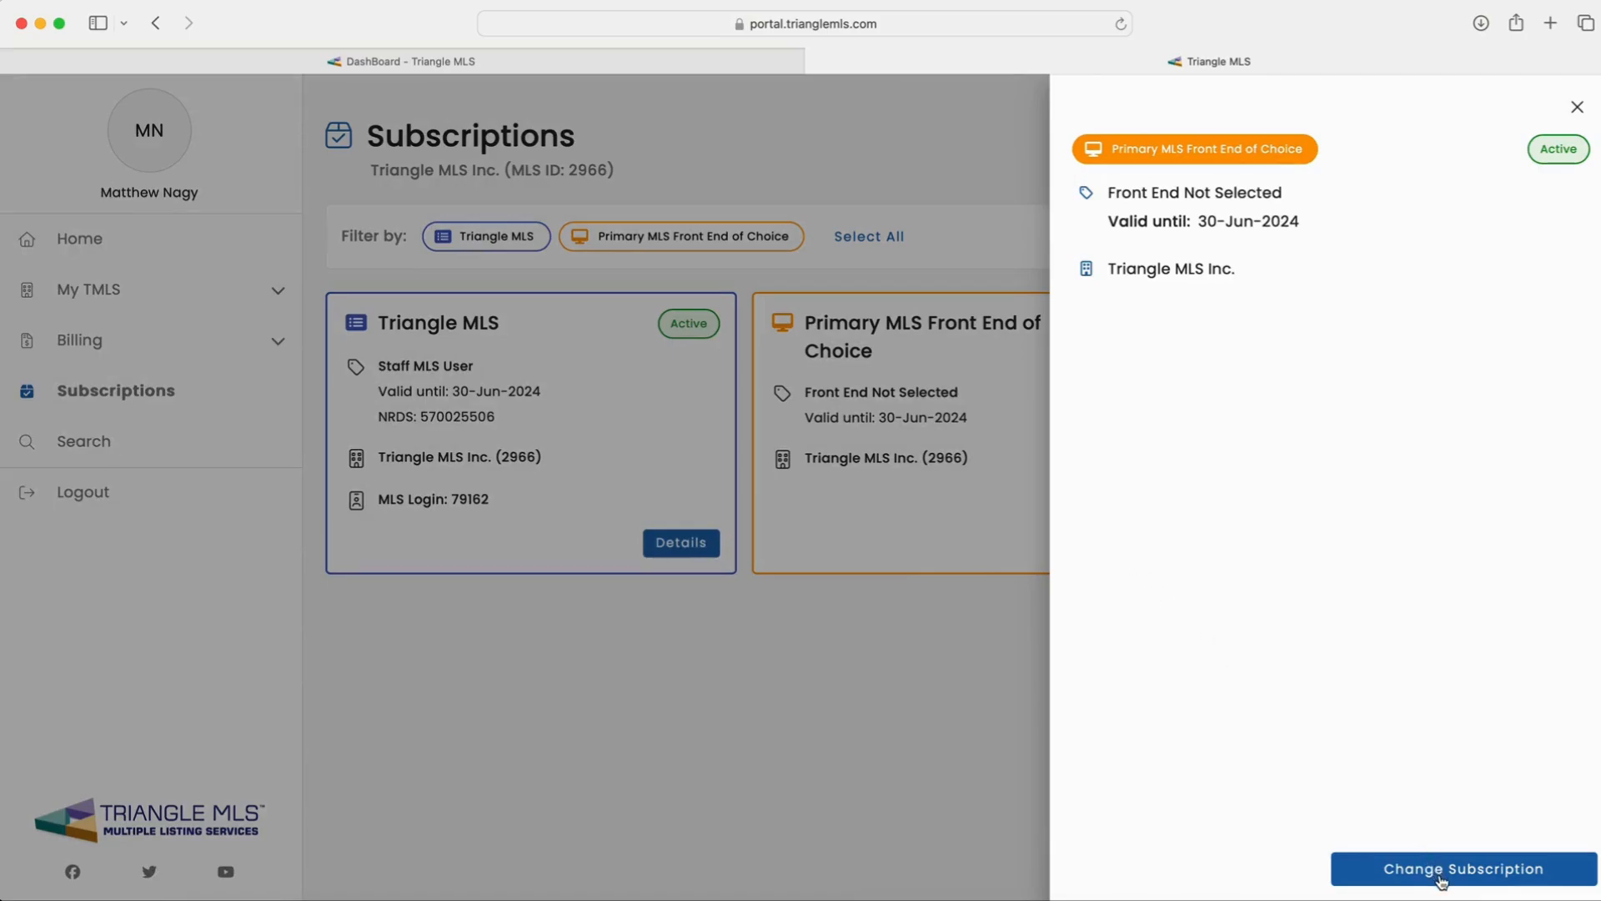
# Change the primary front end subscription to Flex effective now, then close the details
pyautogui.click(1447, 892)
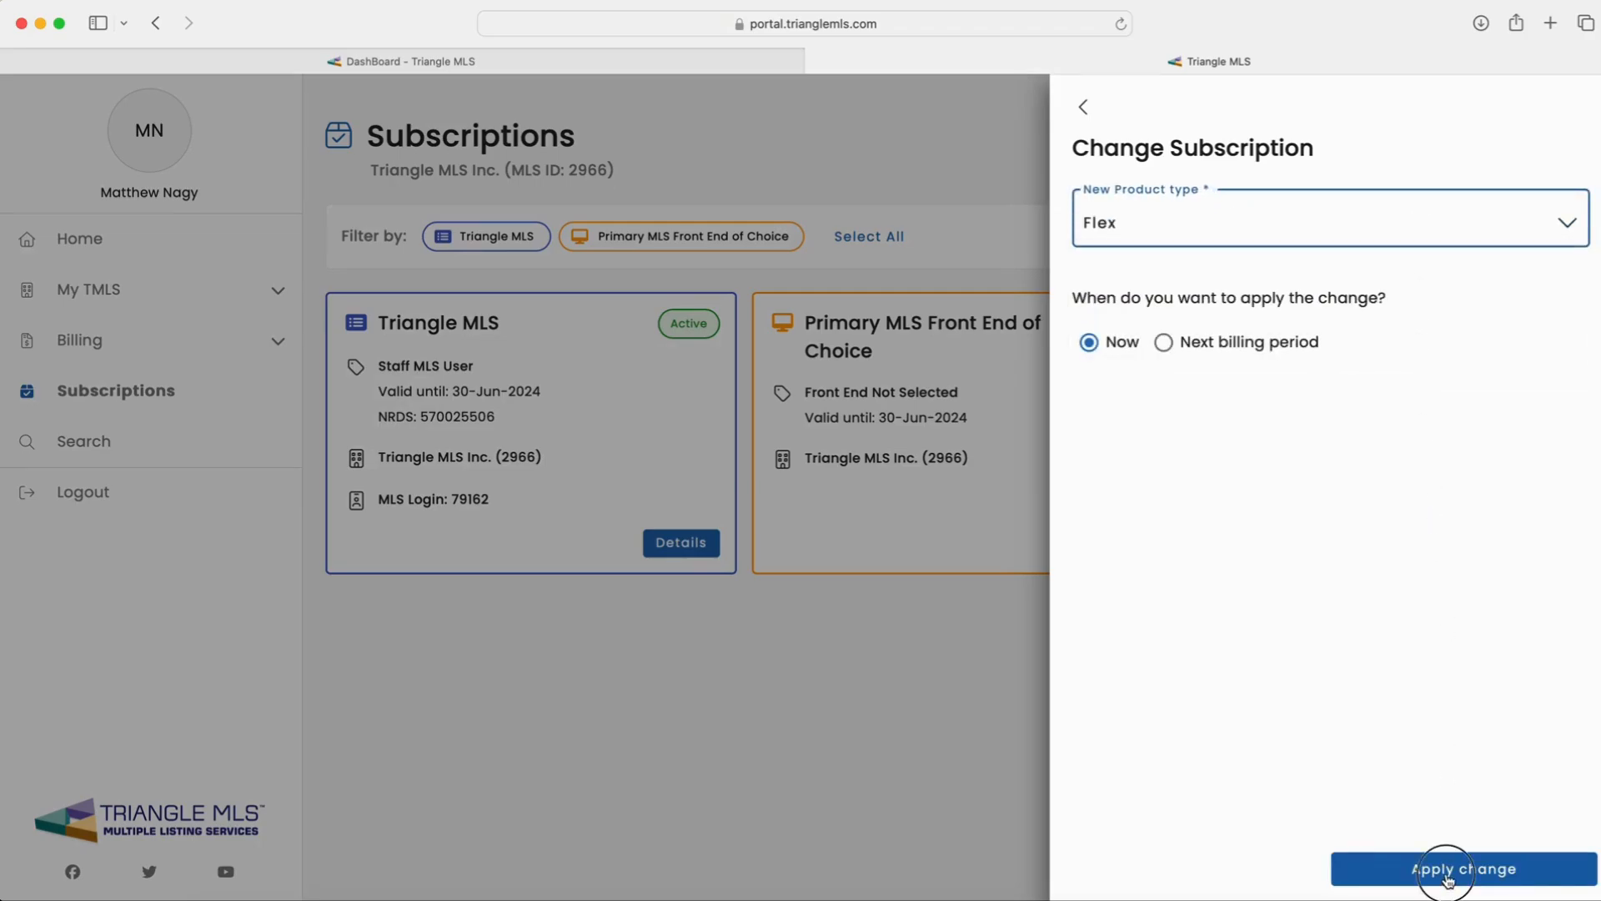
pyautogui.click(1451, 870)
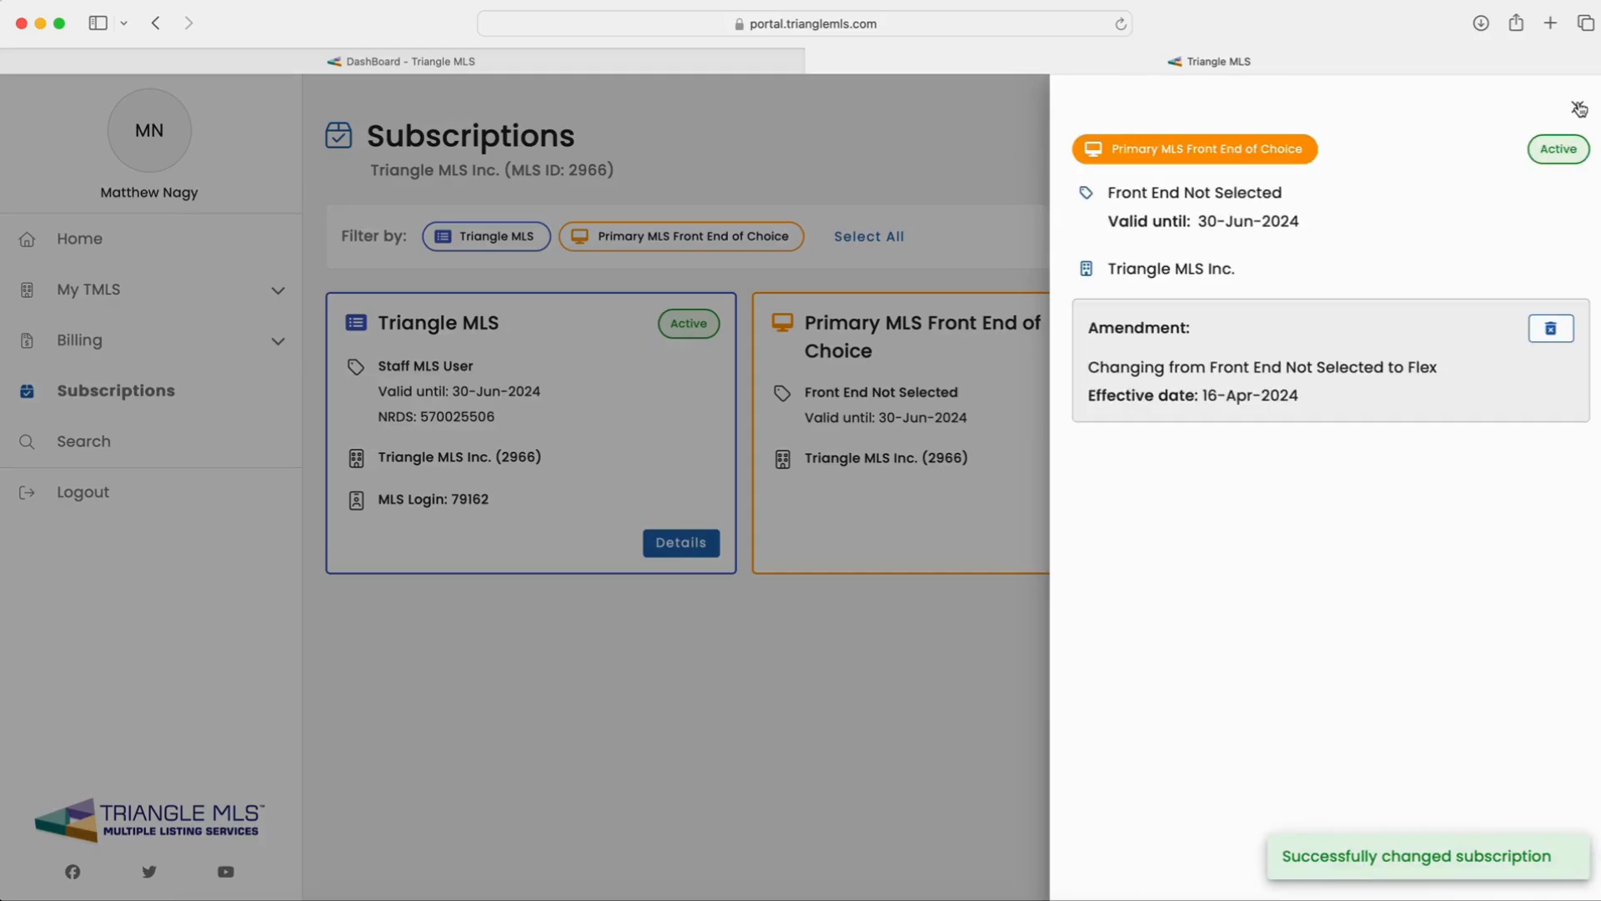
pyautogui.click(1582, 104)
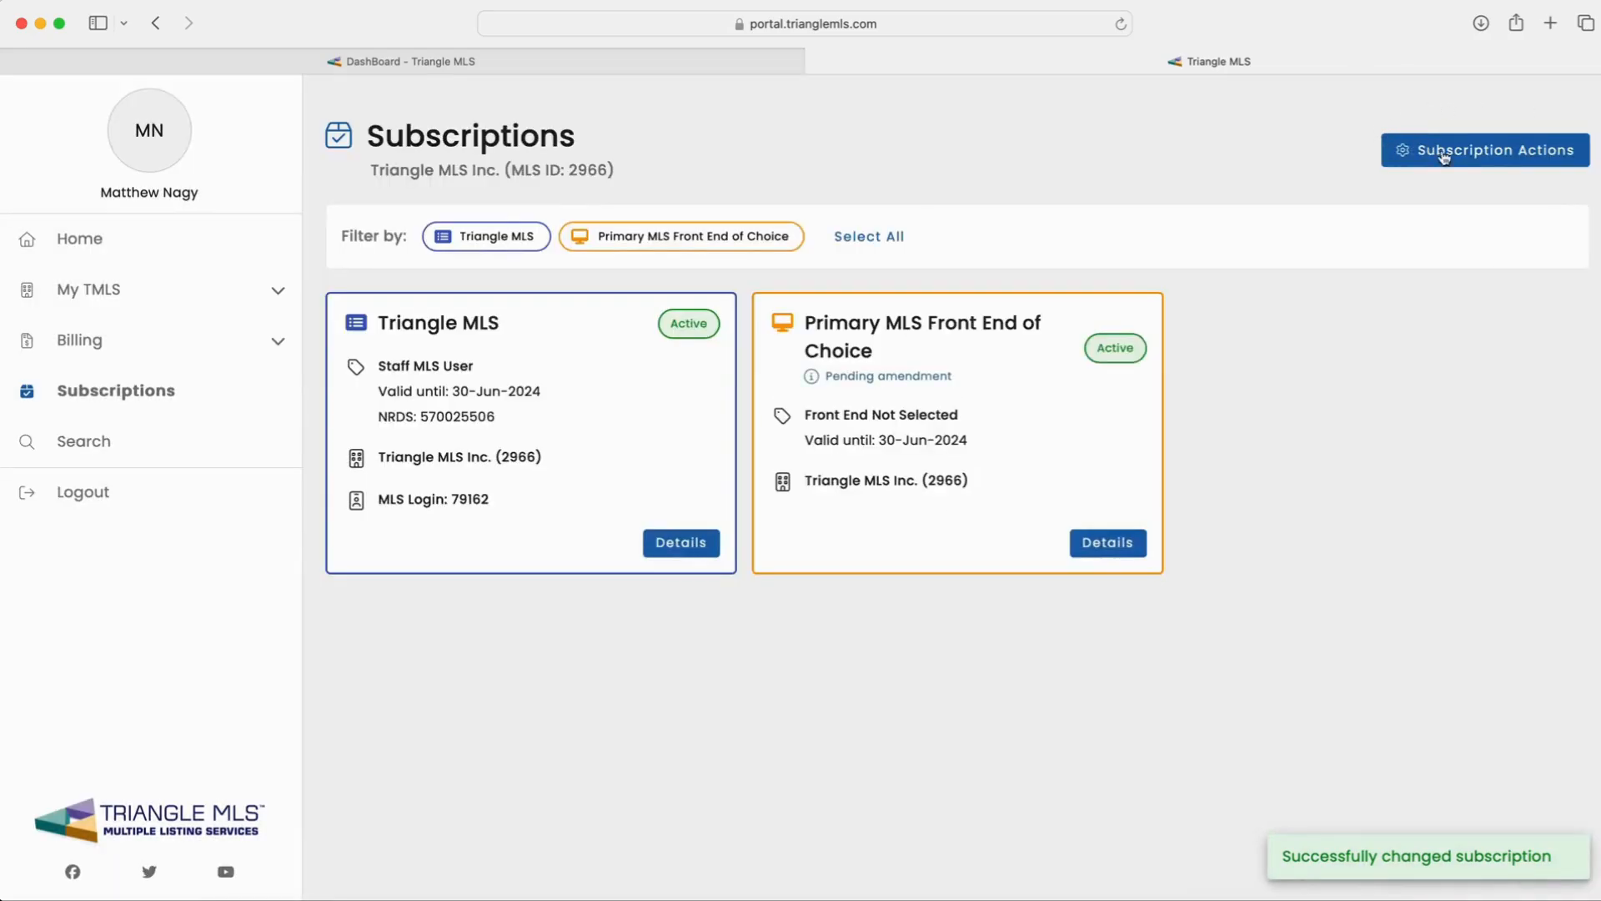
pyautogui.click(1486, 150)
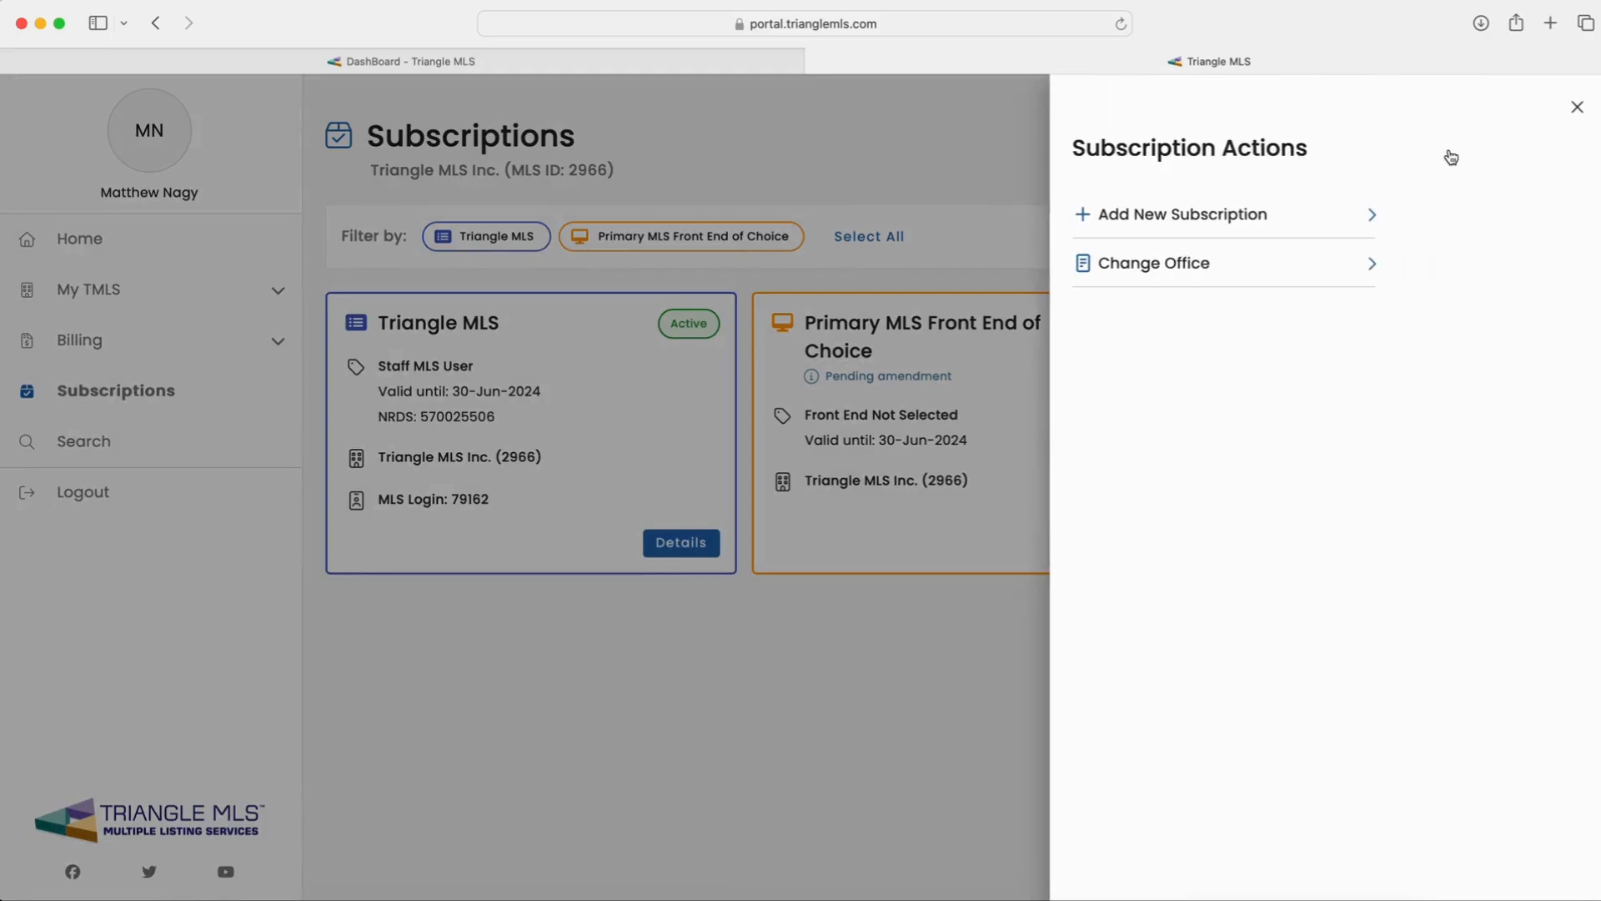
# Add a 2nd MLS Front End of Choice subscription for Matrix, effective now
pyautogui.click(1181, 214)
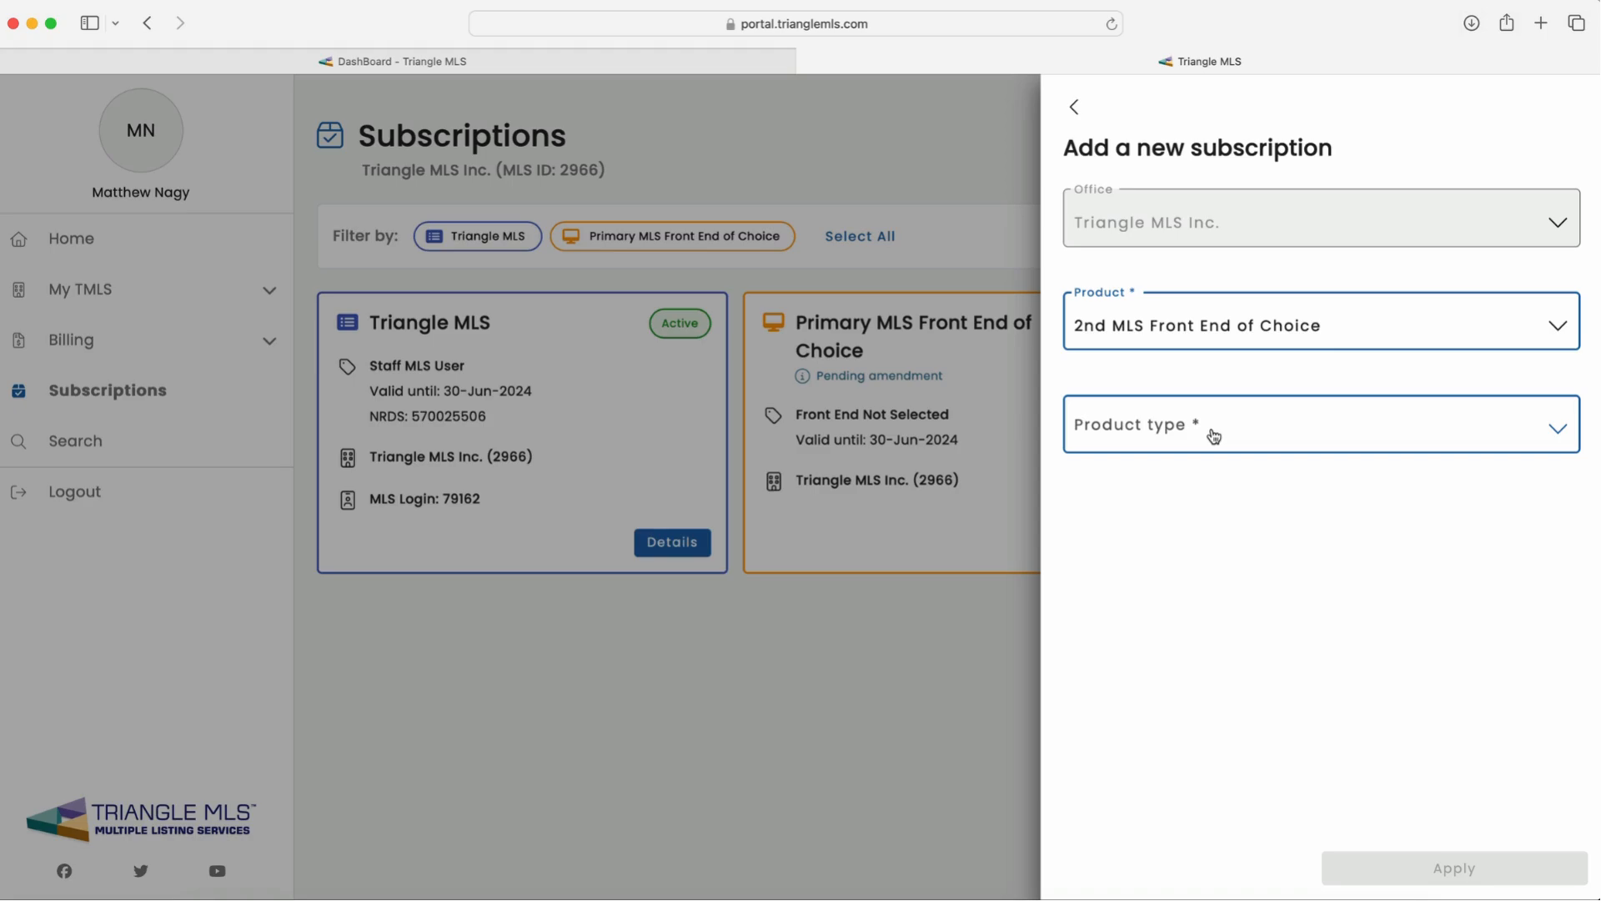
pyautogui.click(1321, 425)
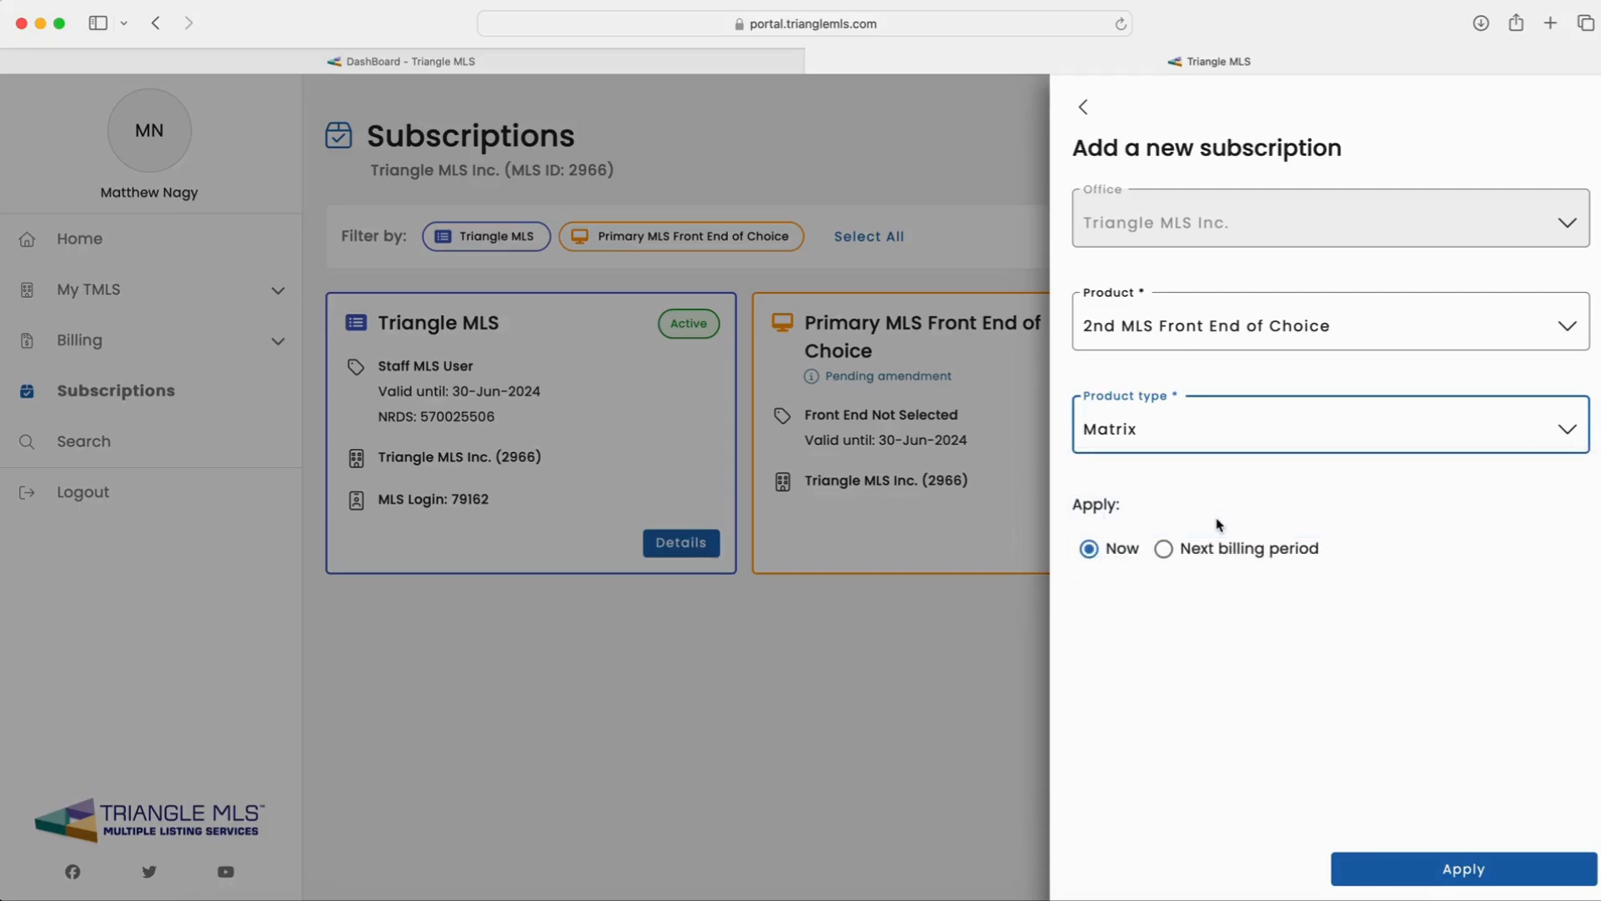
pyautogui.click(1467, 892)
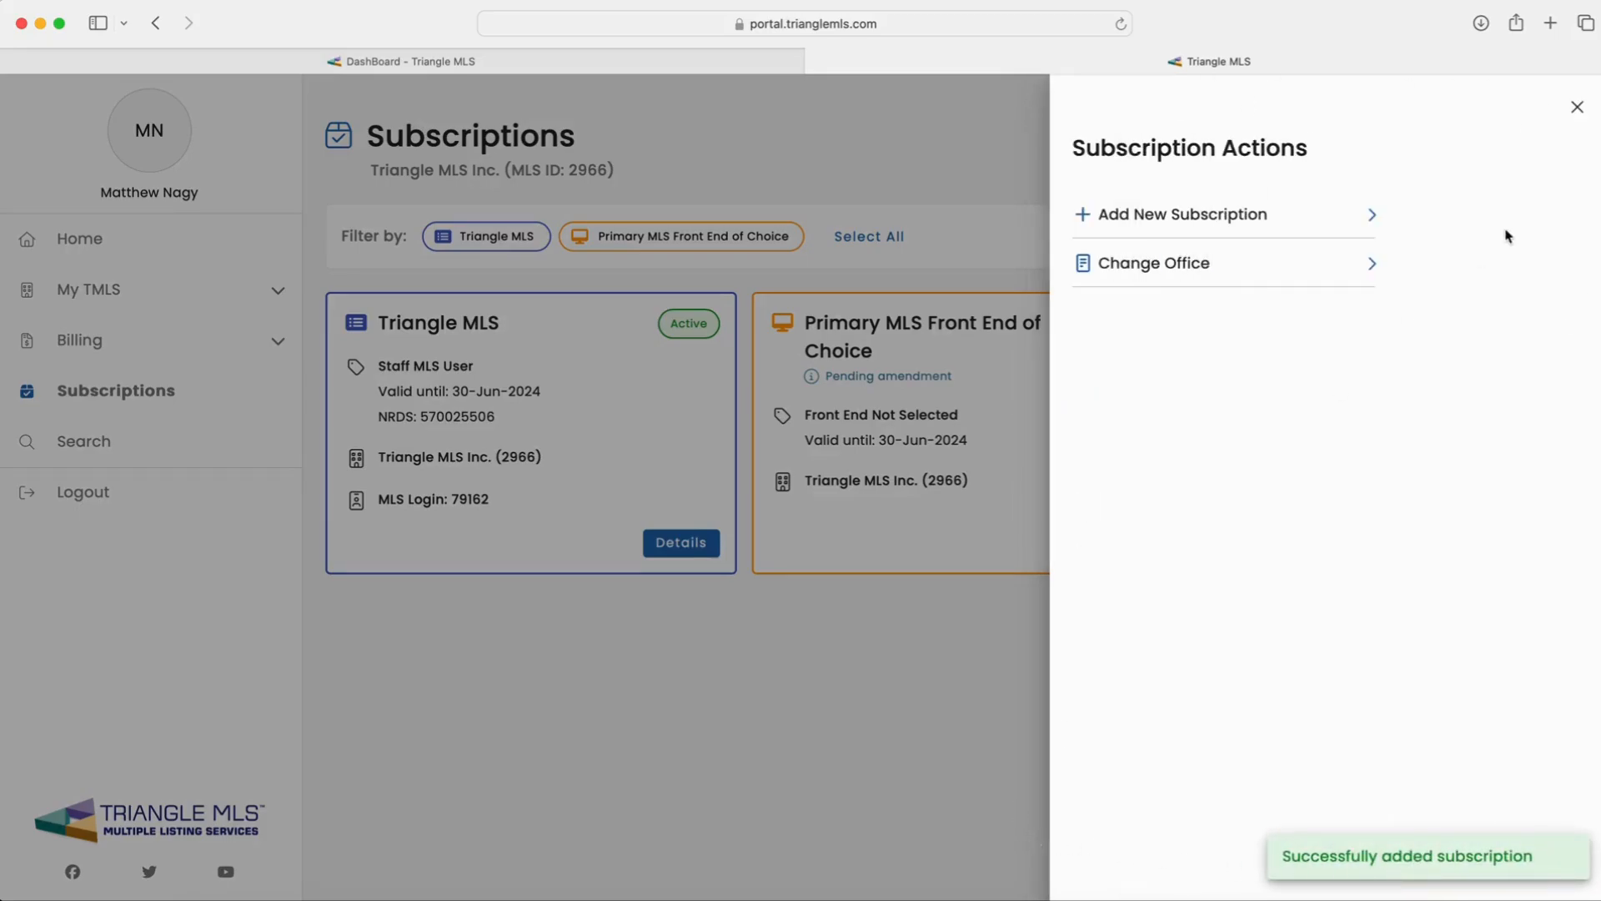
pyautogui.click(1575, 106)
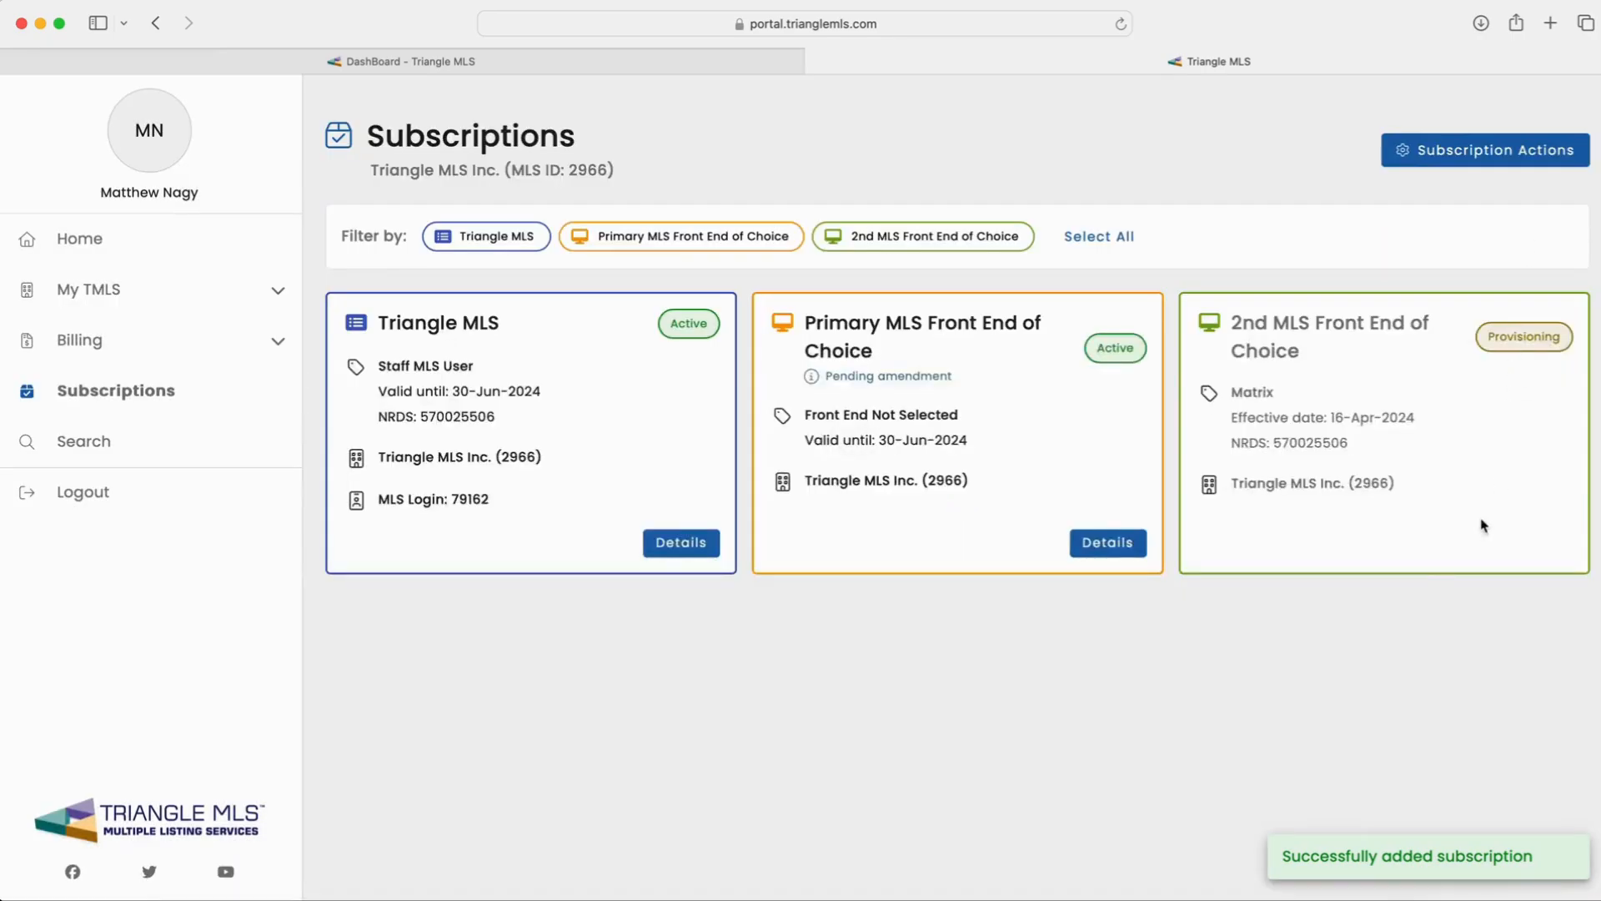